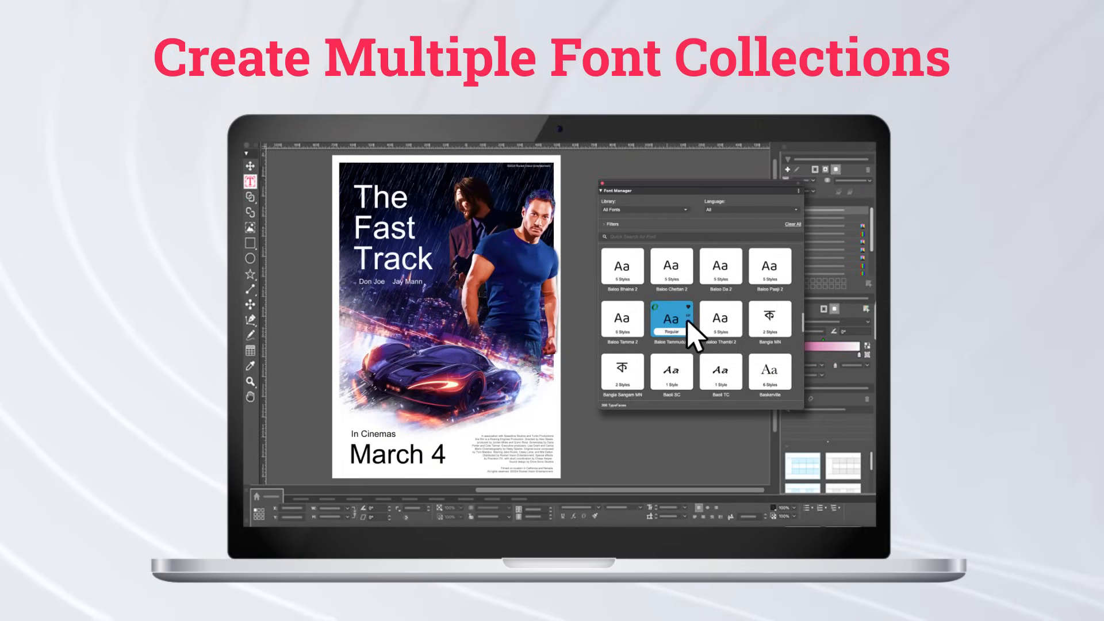
Add the Baloo font to 'The Fast Track - Brand kit' collection and confirm.
click(691, 309)
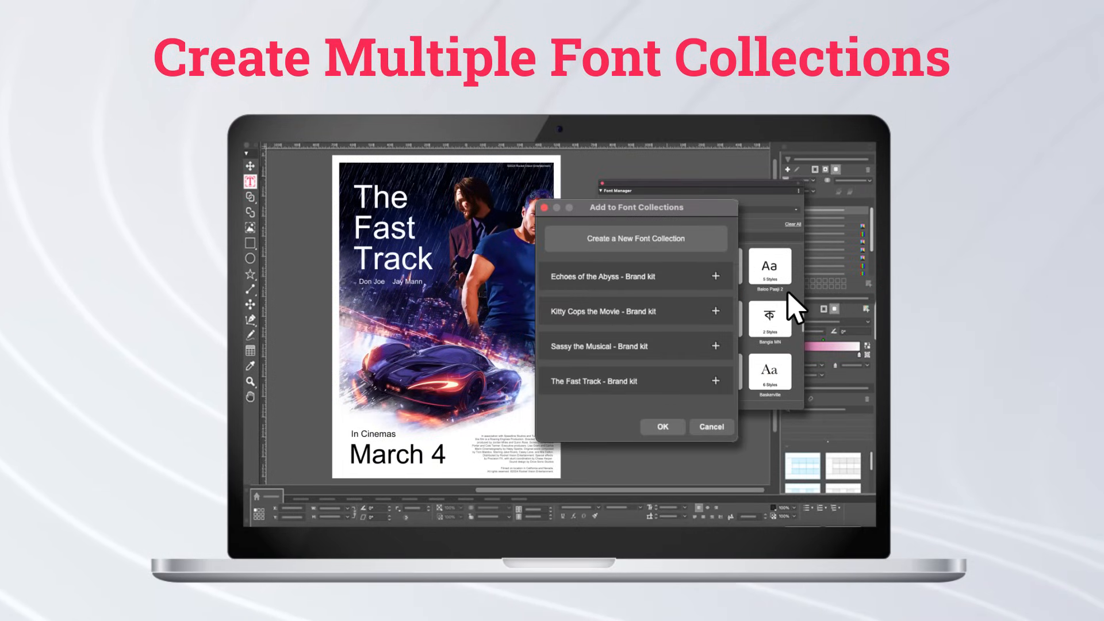
click(633, 380)
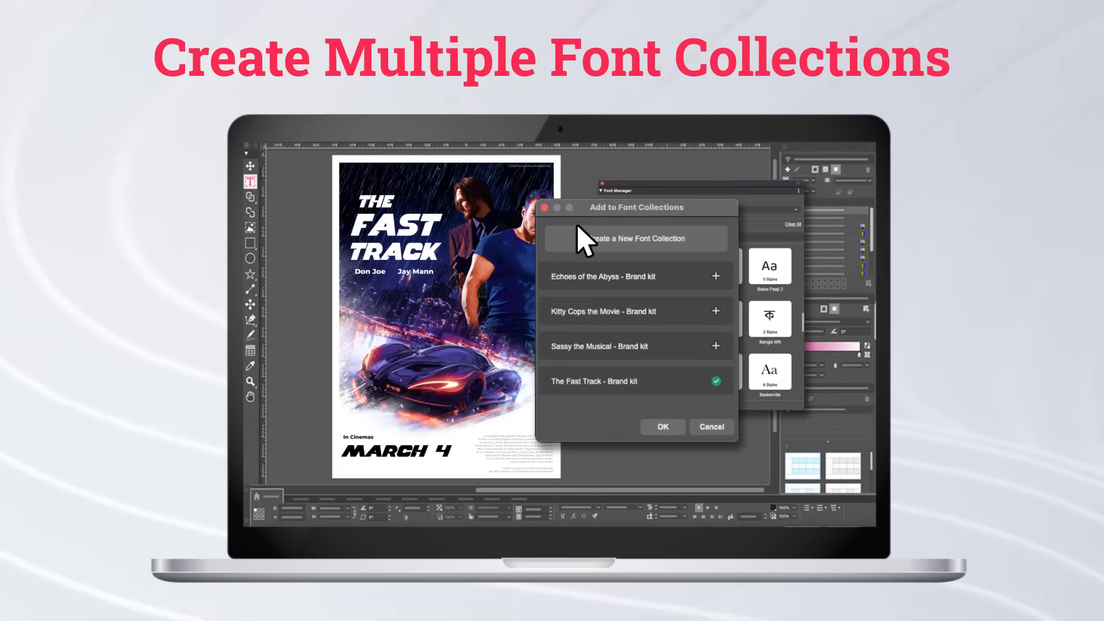
mouse_move(564, 415)
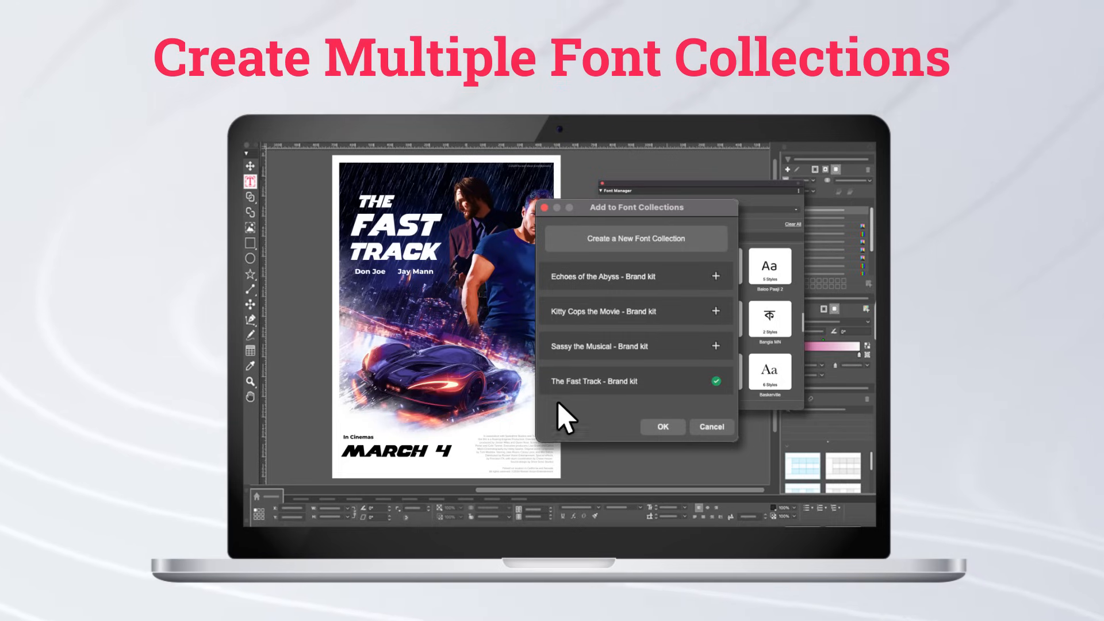
click(663, 427)
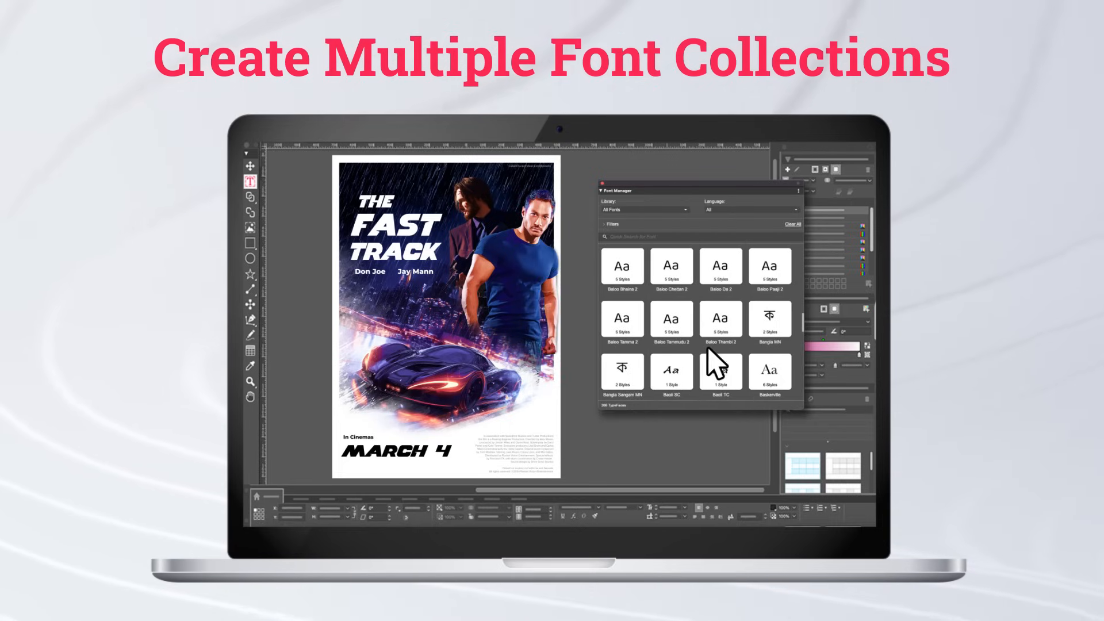